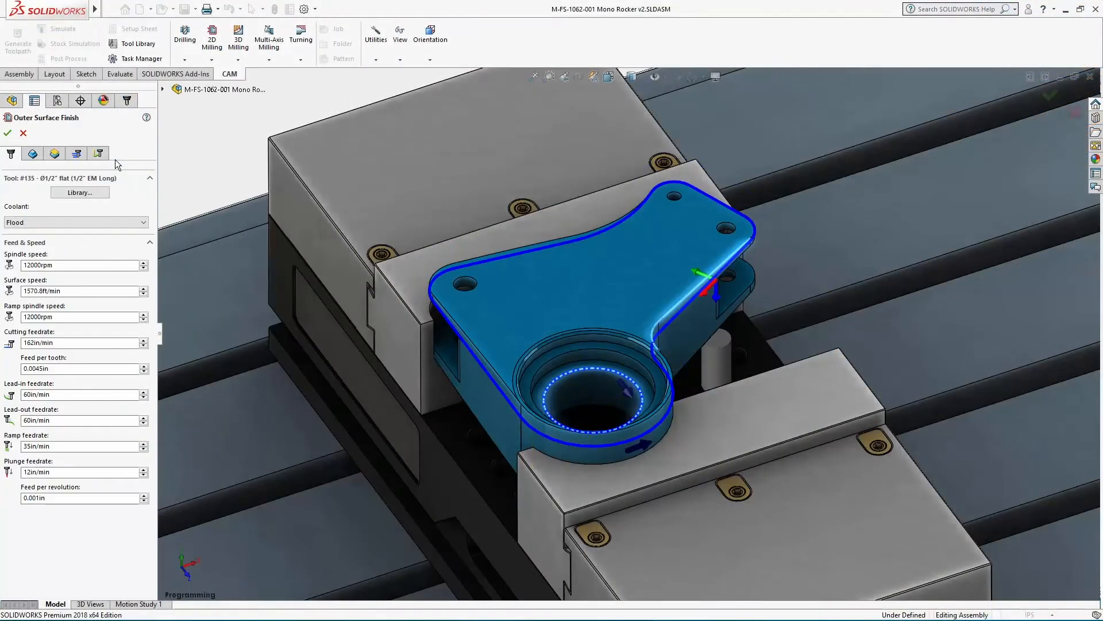
Review Outer and Bore Surface Finish tool and pass settings, then exit to the operation tree.
left_click(75, 153)
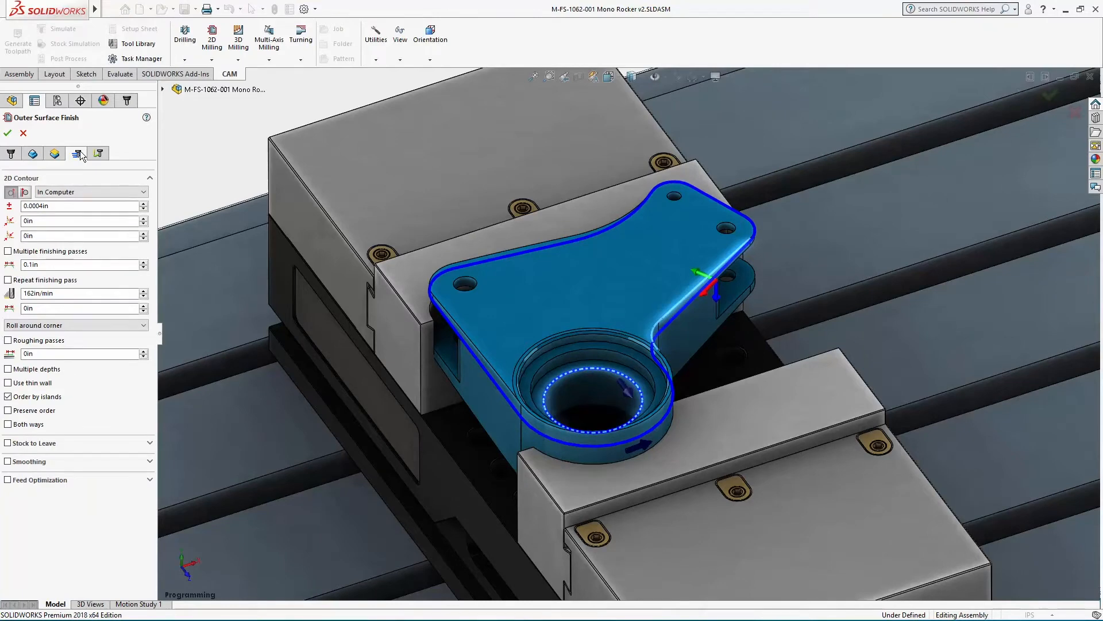
left_click(76, 154)
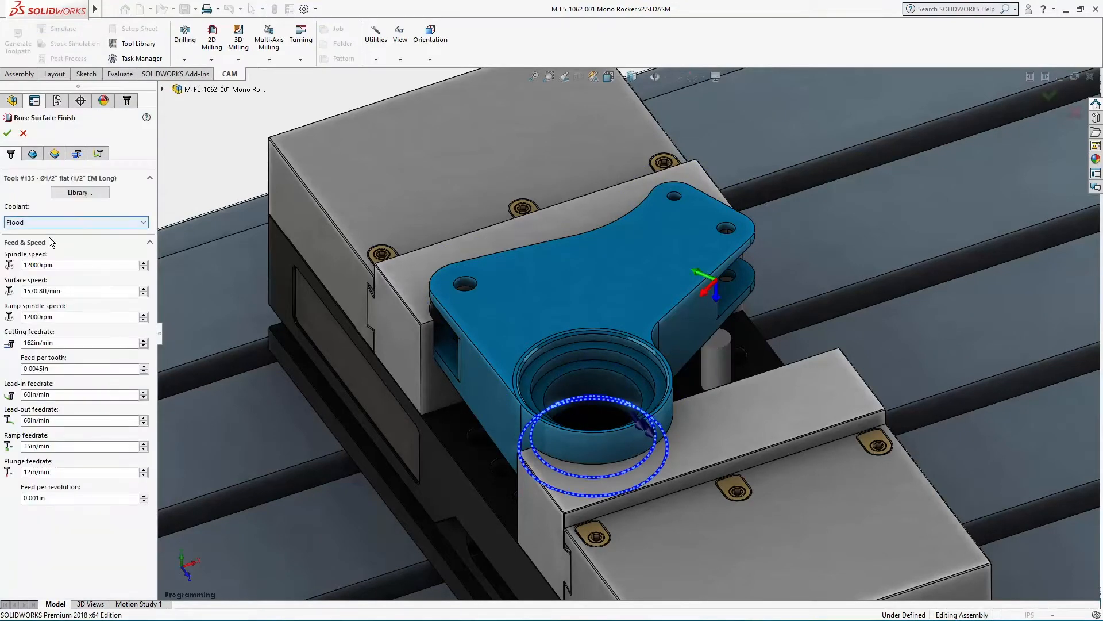
right_click(53, 175)
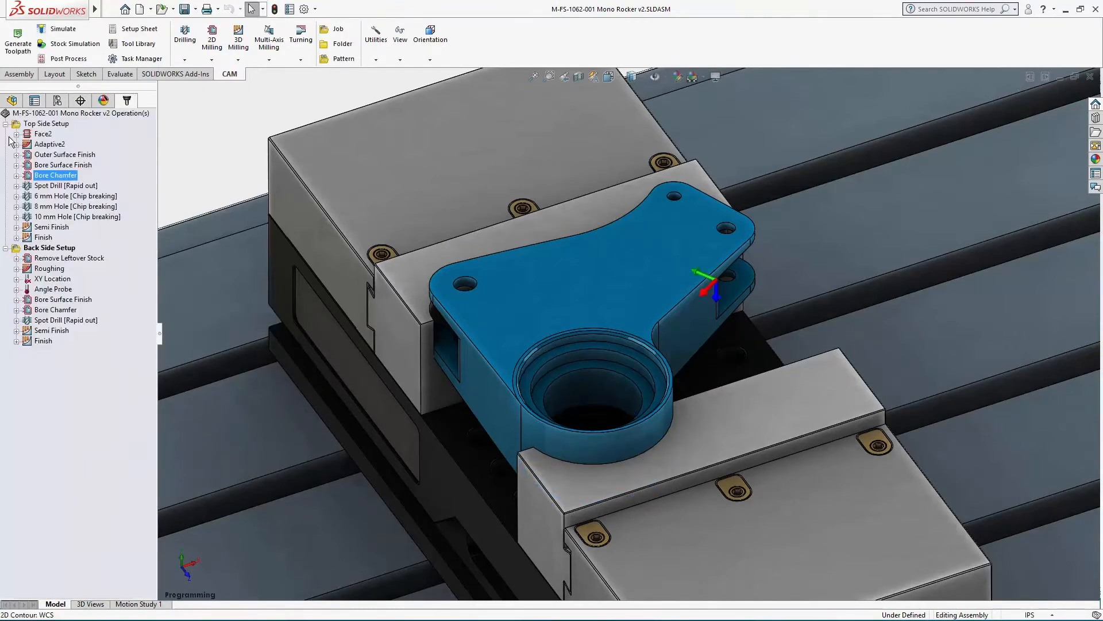
Select Outer Surface Finish, Bore Surface Finish, Bore Chamfer and Finish across both setups.
left_click(43, 341)
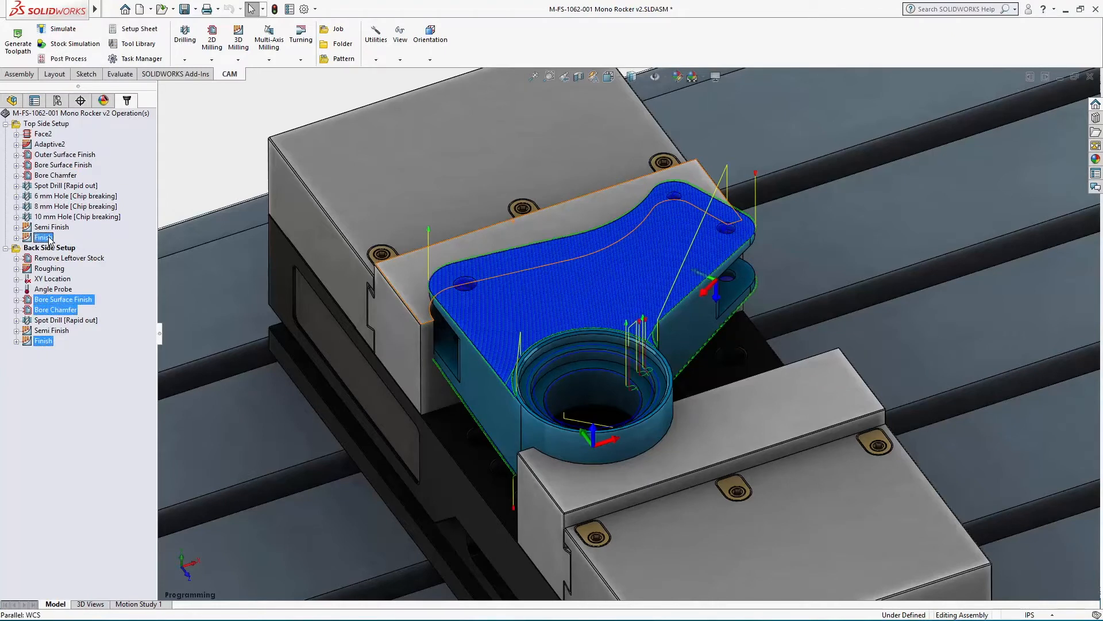
left_click(64, 154)
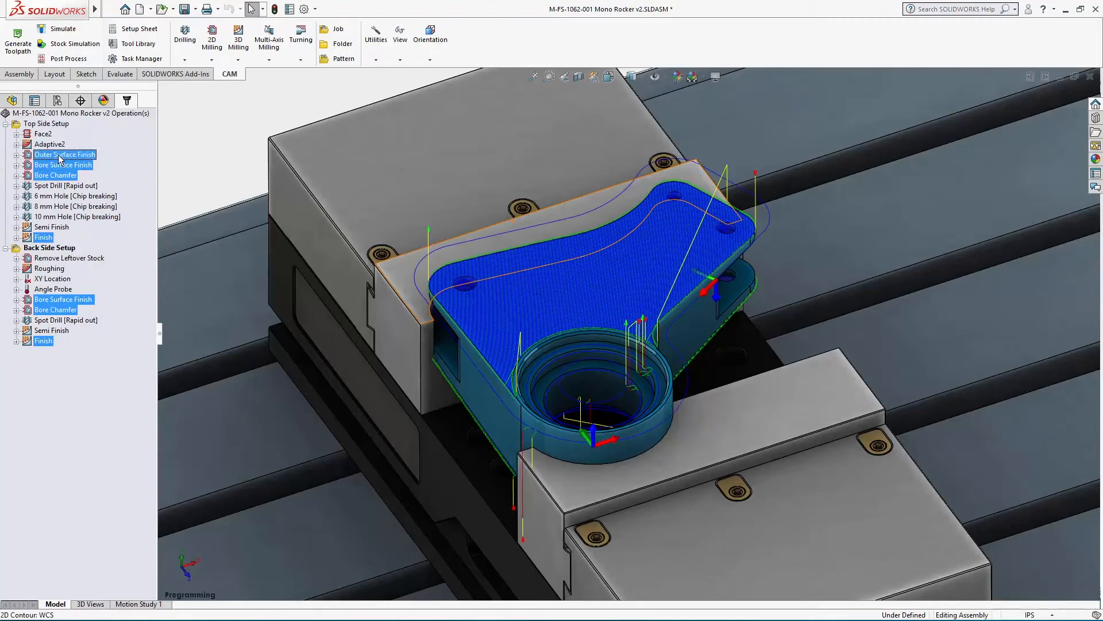
right_click(65, 154)
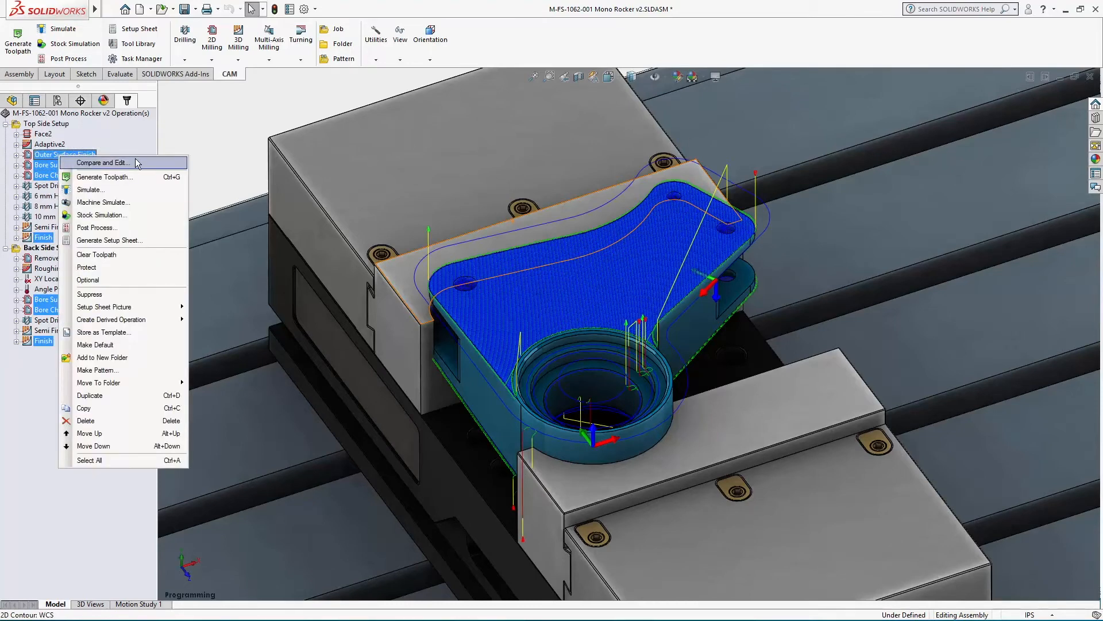
Open Compare and Edit and set the Finish [Parallel] tolerance to 0.0004in.
left_click(100, 163)
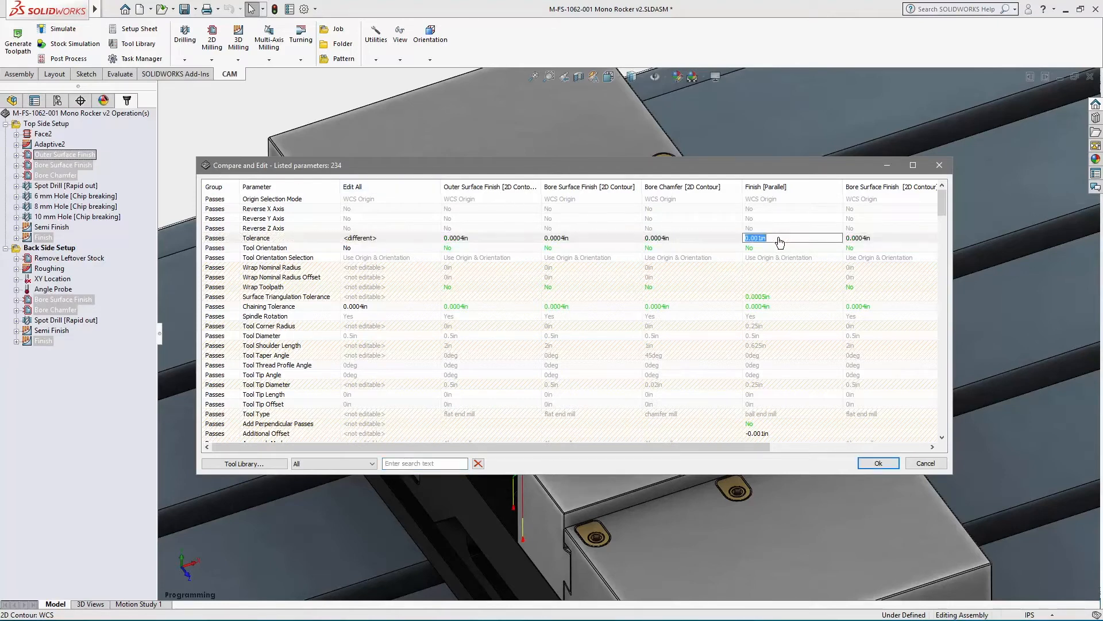
type("0.0004")
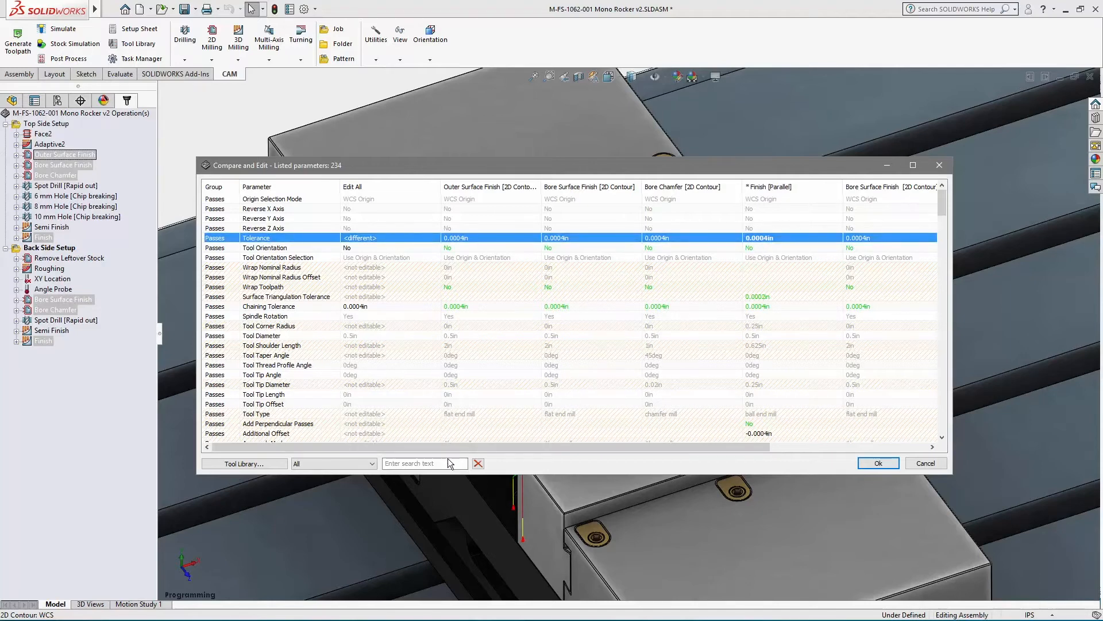
left_click(424, 463)
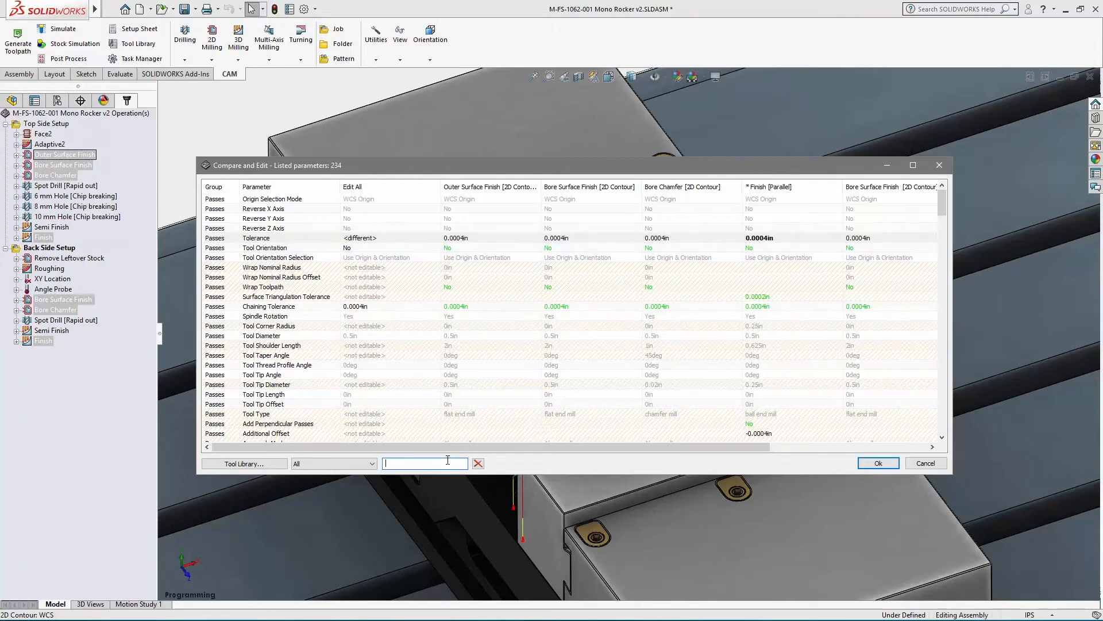
Filter for 'feed per', set Feed per Tooth to 0.001in for all, and confirm.
type("feed per")
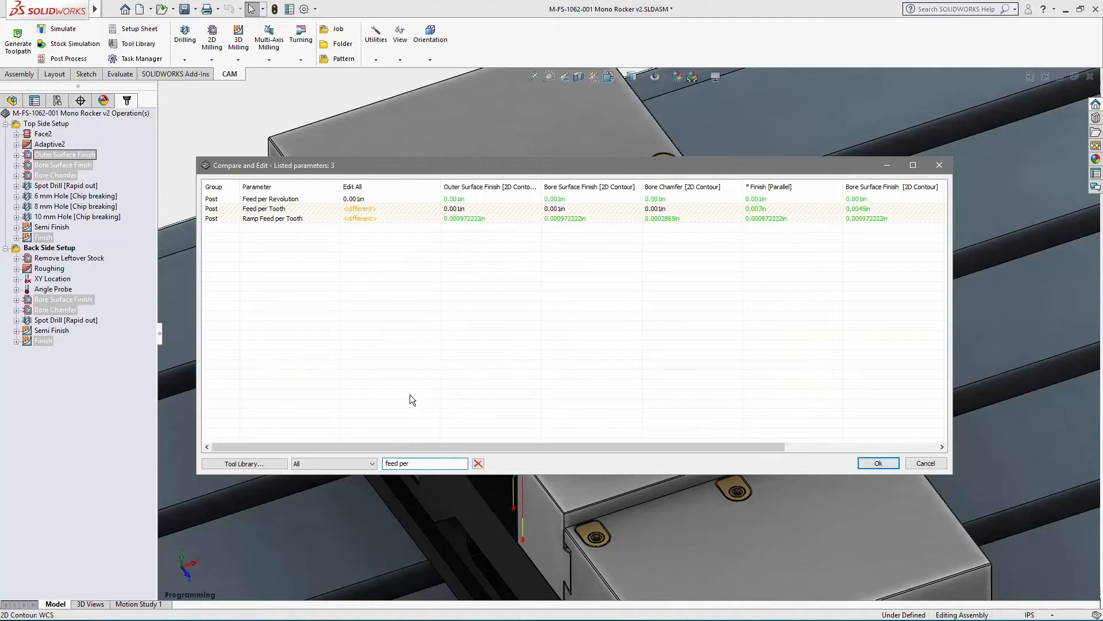
left_click(380, 208)
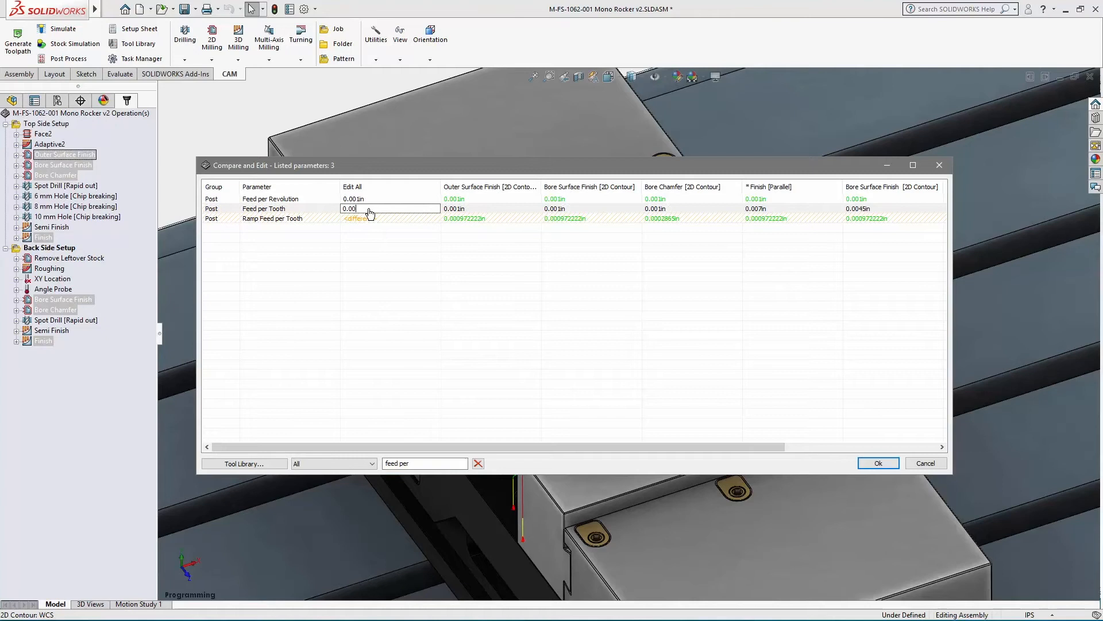
type("0.001in")
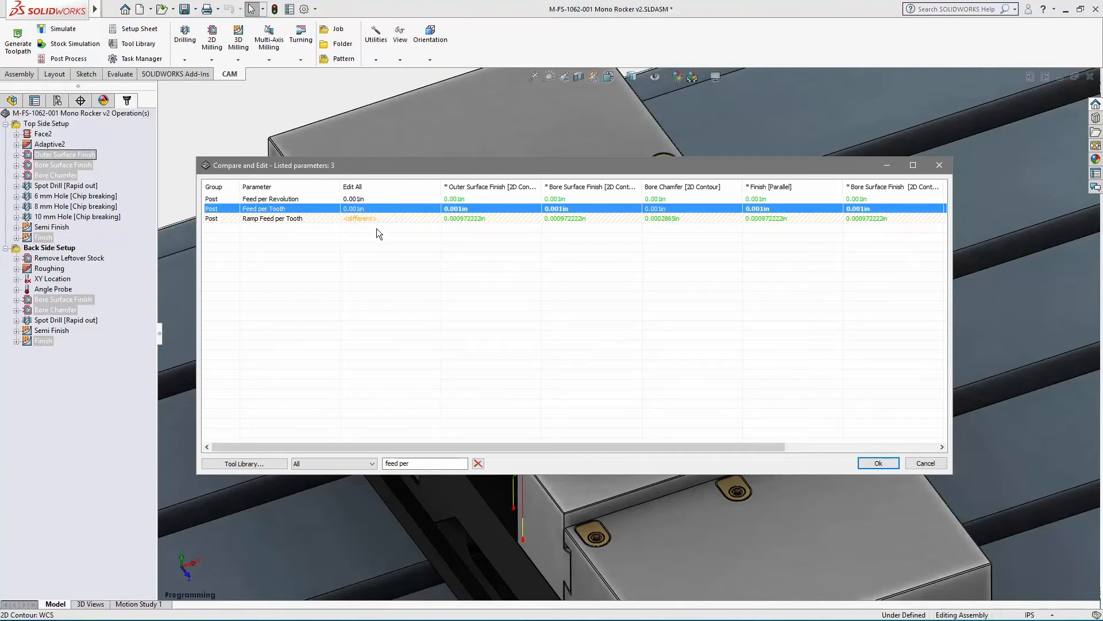
left_click(264, 208)
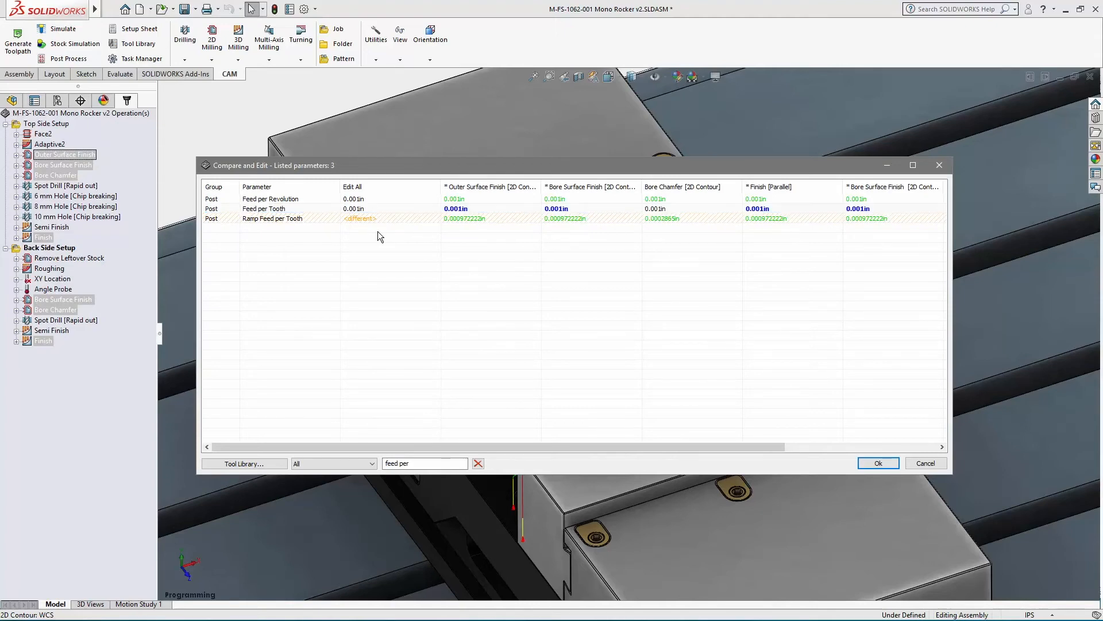
left_click(878, 463)
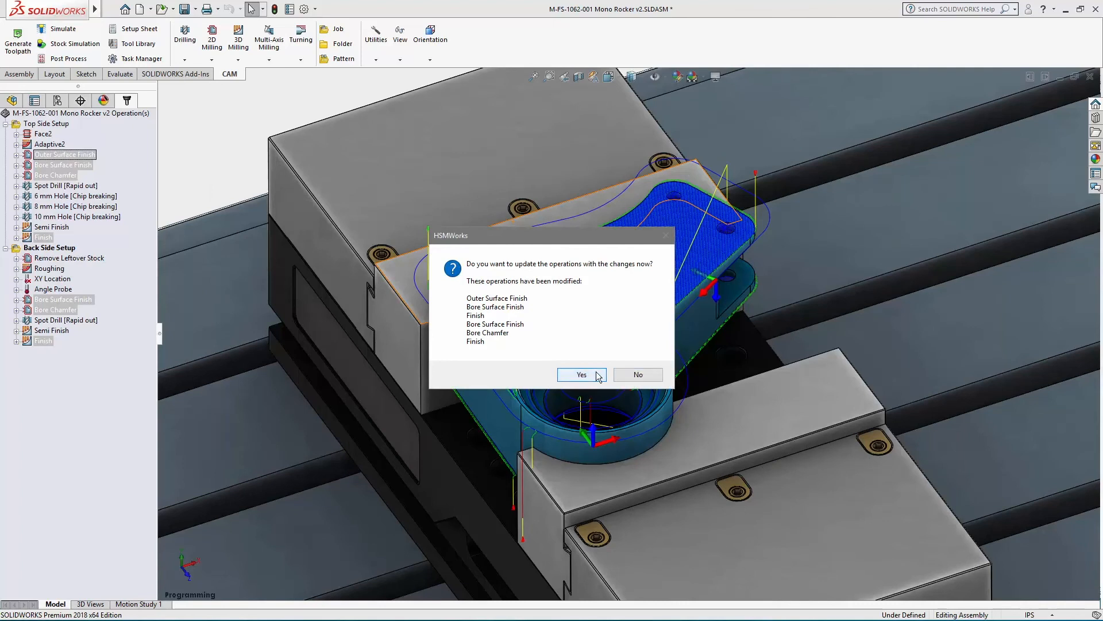
Confirm Yes to update the six modified finishing operations.
left_click(580, 373)
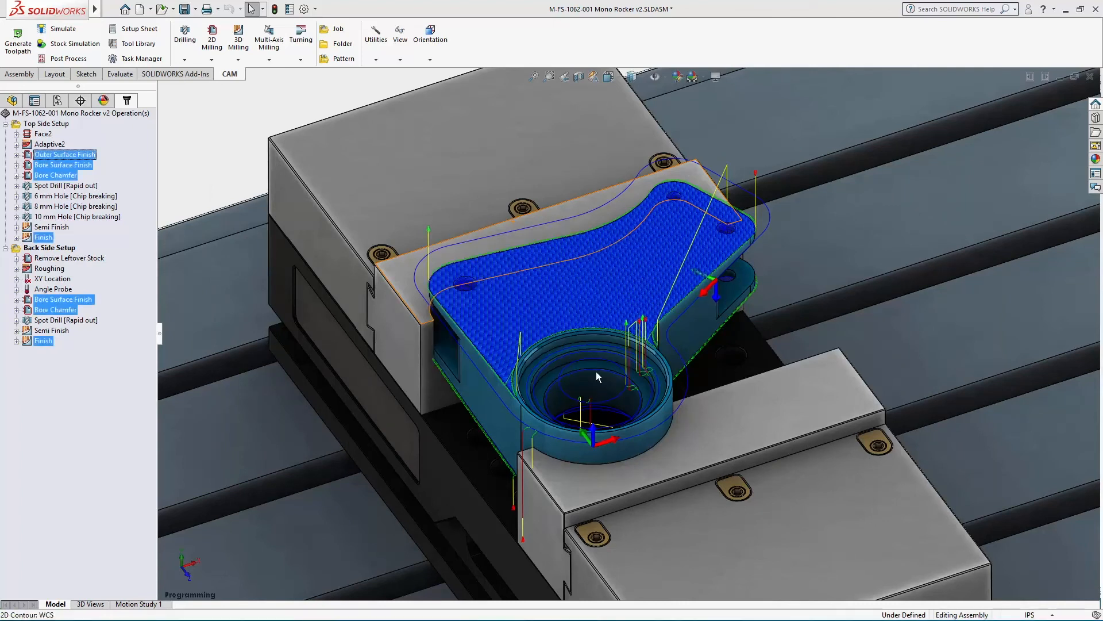